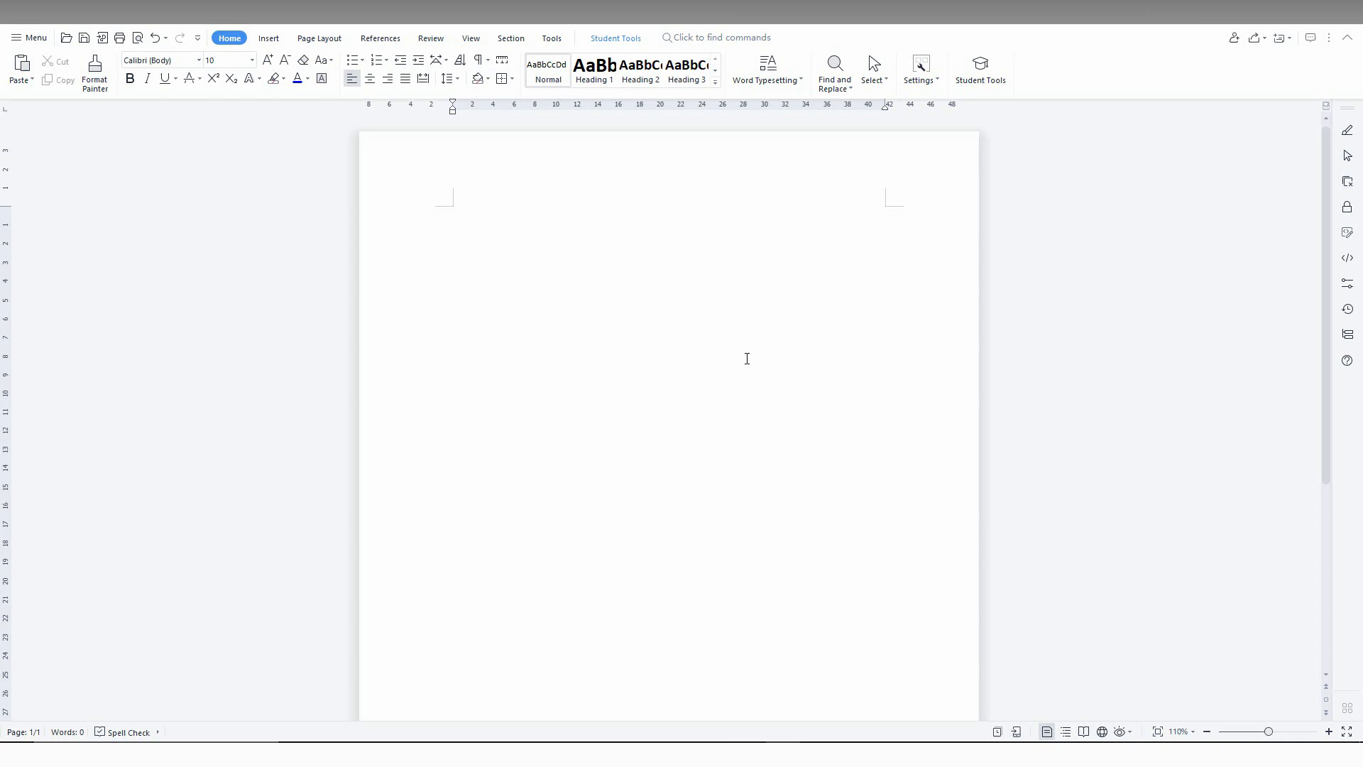
Insert picture 7 from the Music folder onto the blank page
left_click(268, 37)
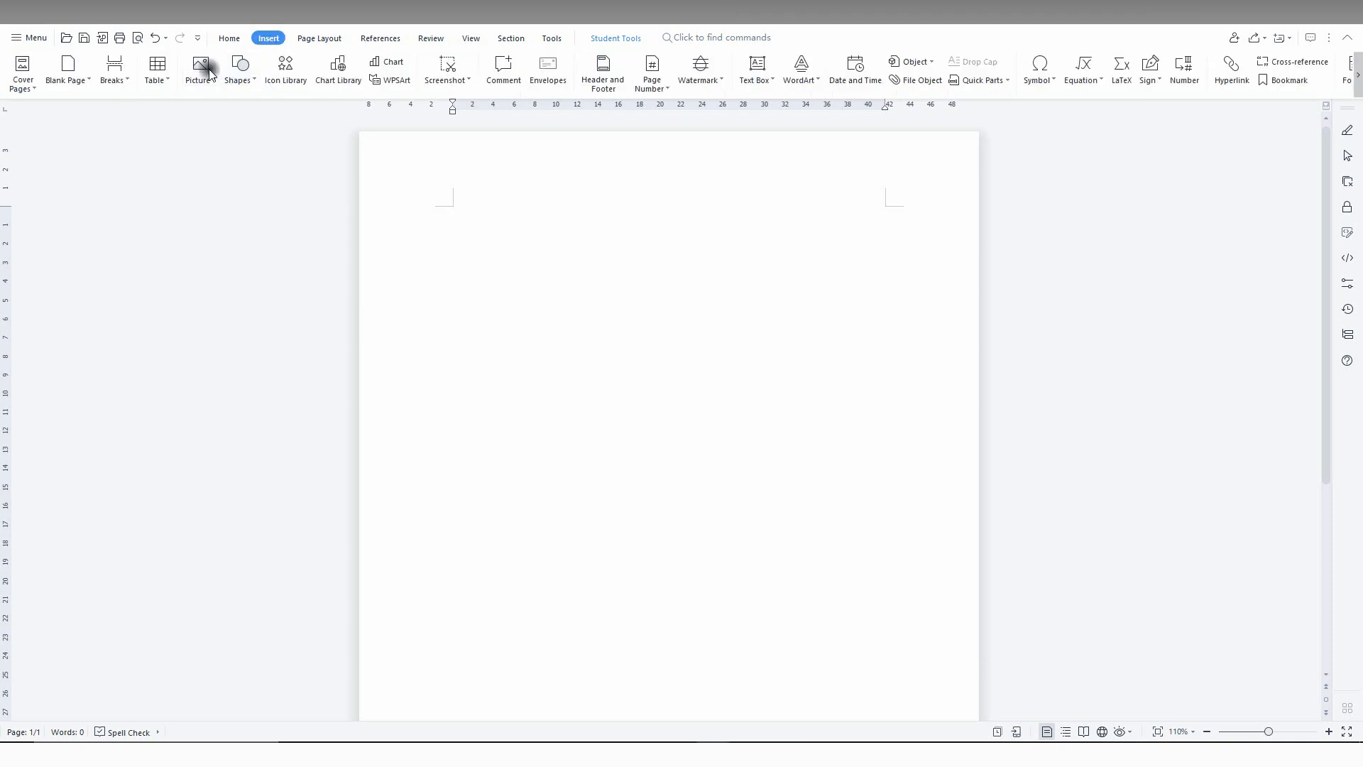
left_click(199, 70)
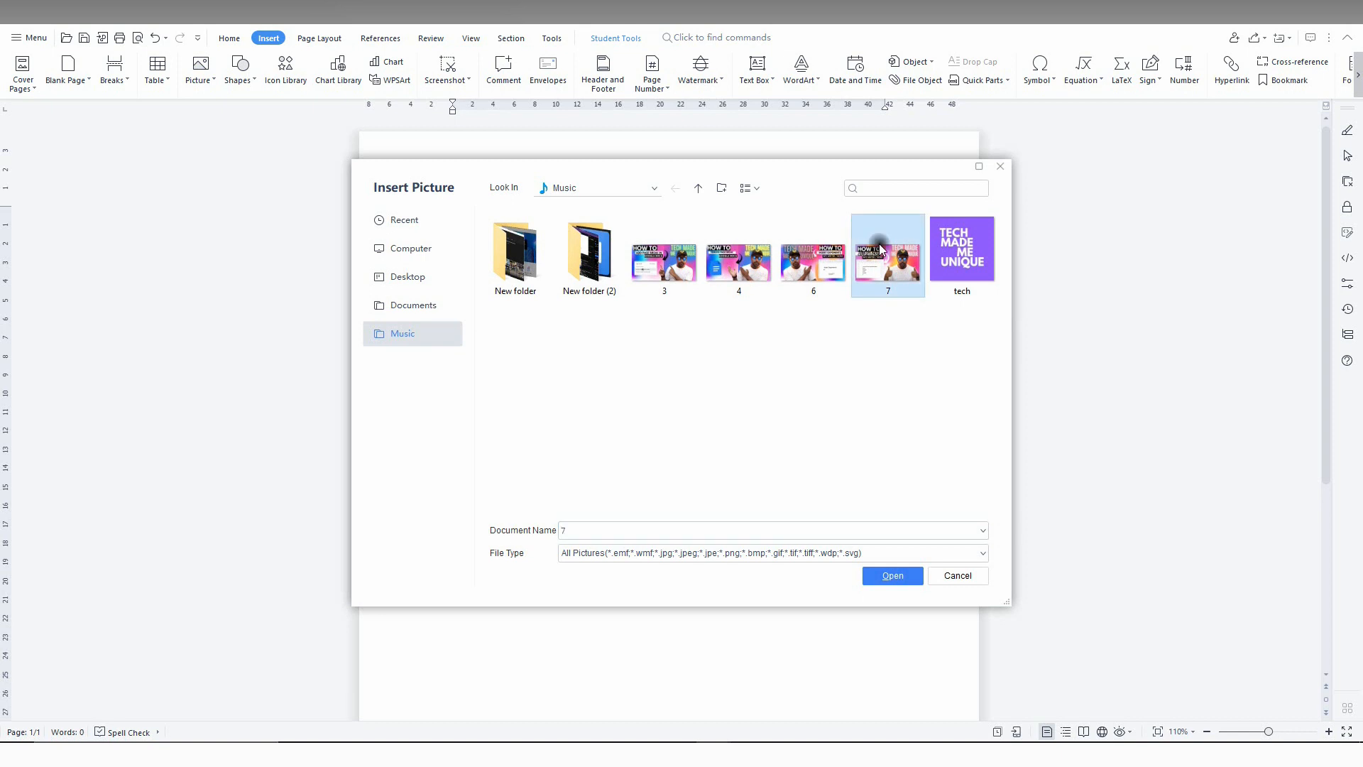
left_click(891, 574)
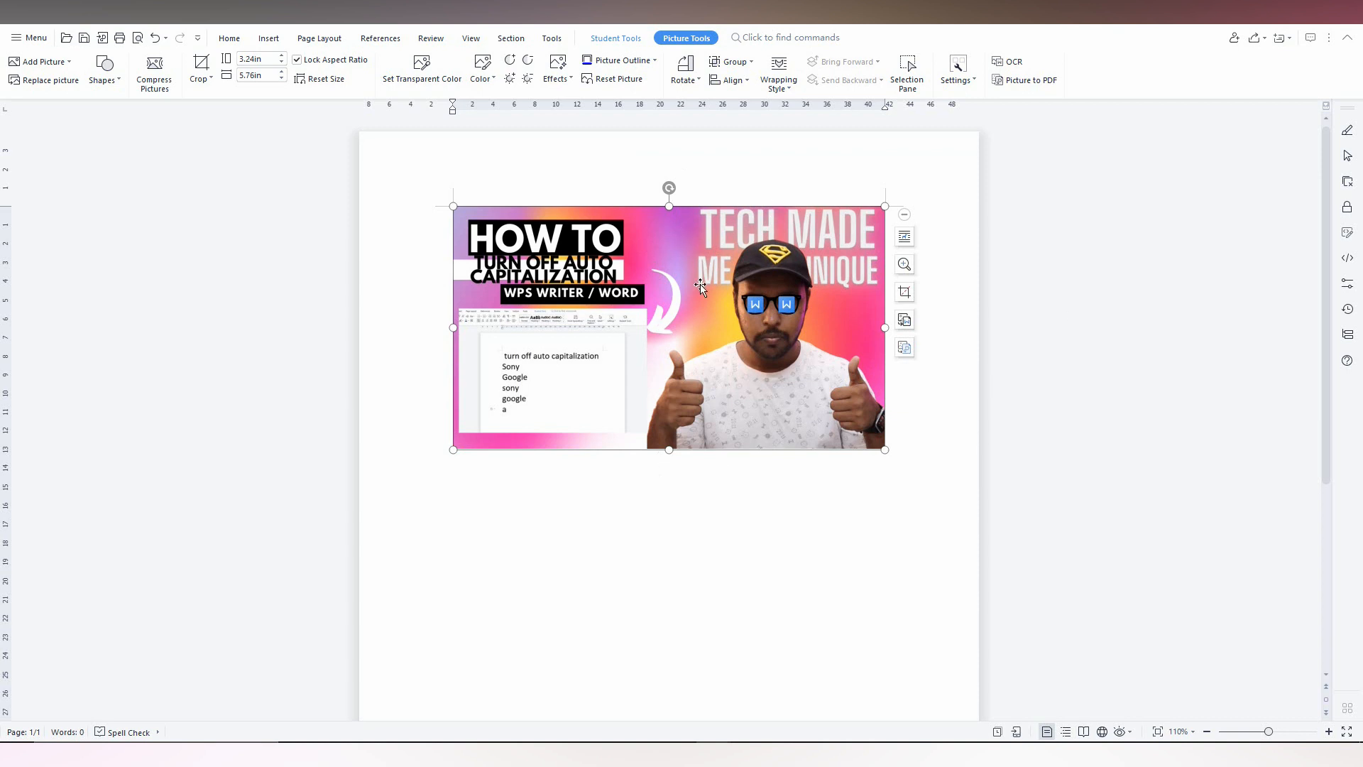
mouse_move(720, 242)
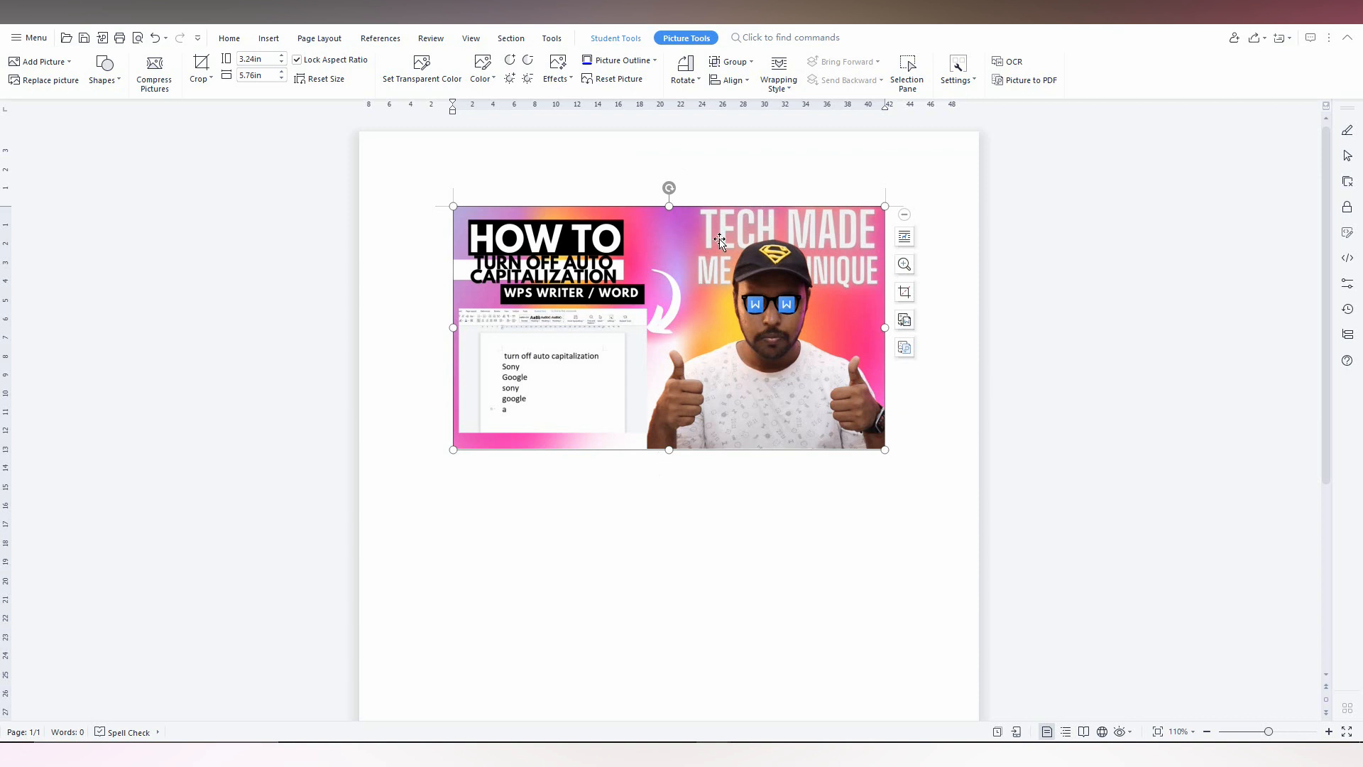
Right-click the inserted thumbnail to choose Crop from its menu
right_click(720, 243)
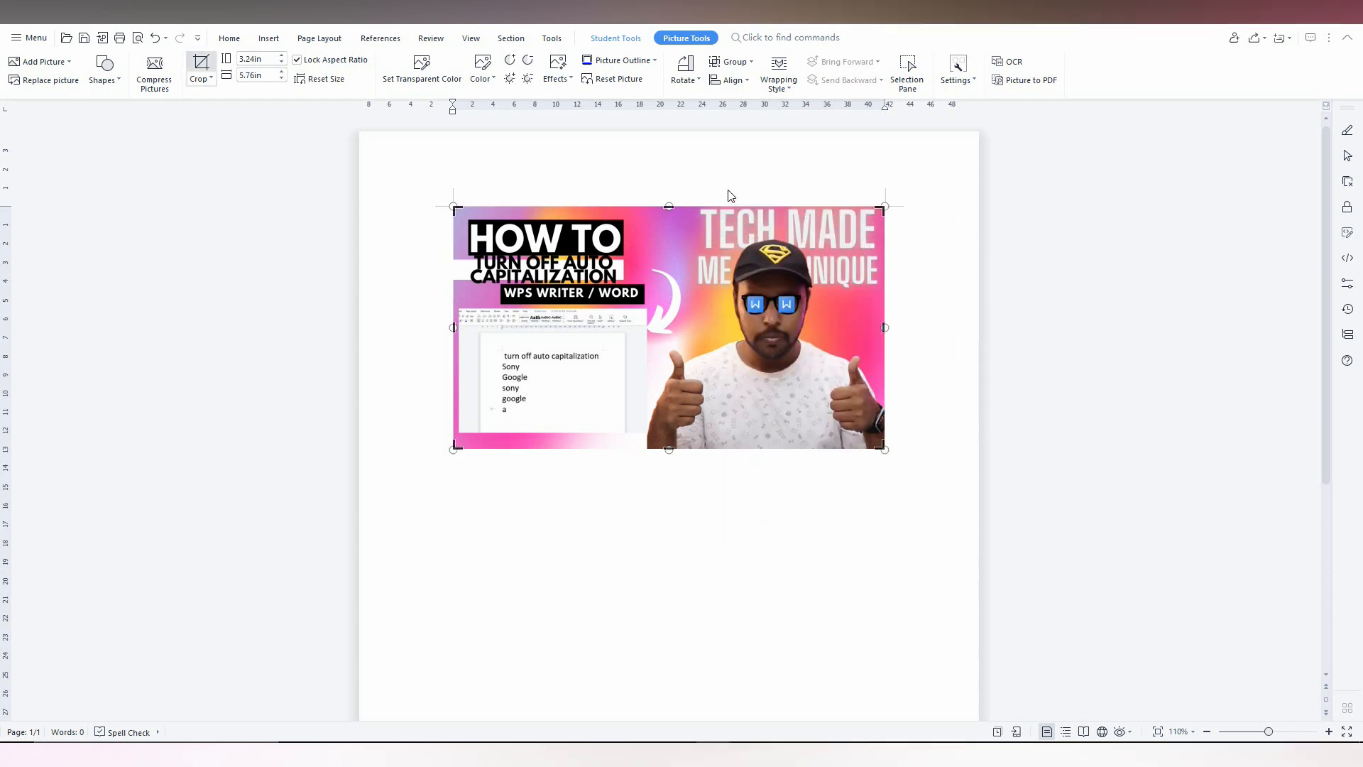
Trim the thumbnail's right side, keeping only the HOW TO text portion
left_click(209, 78)
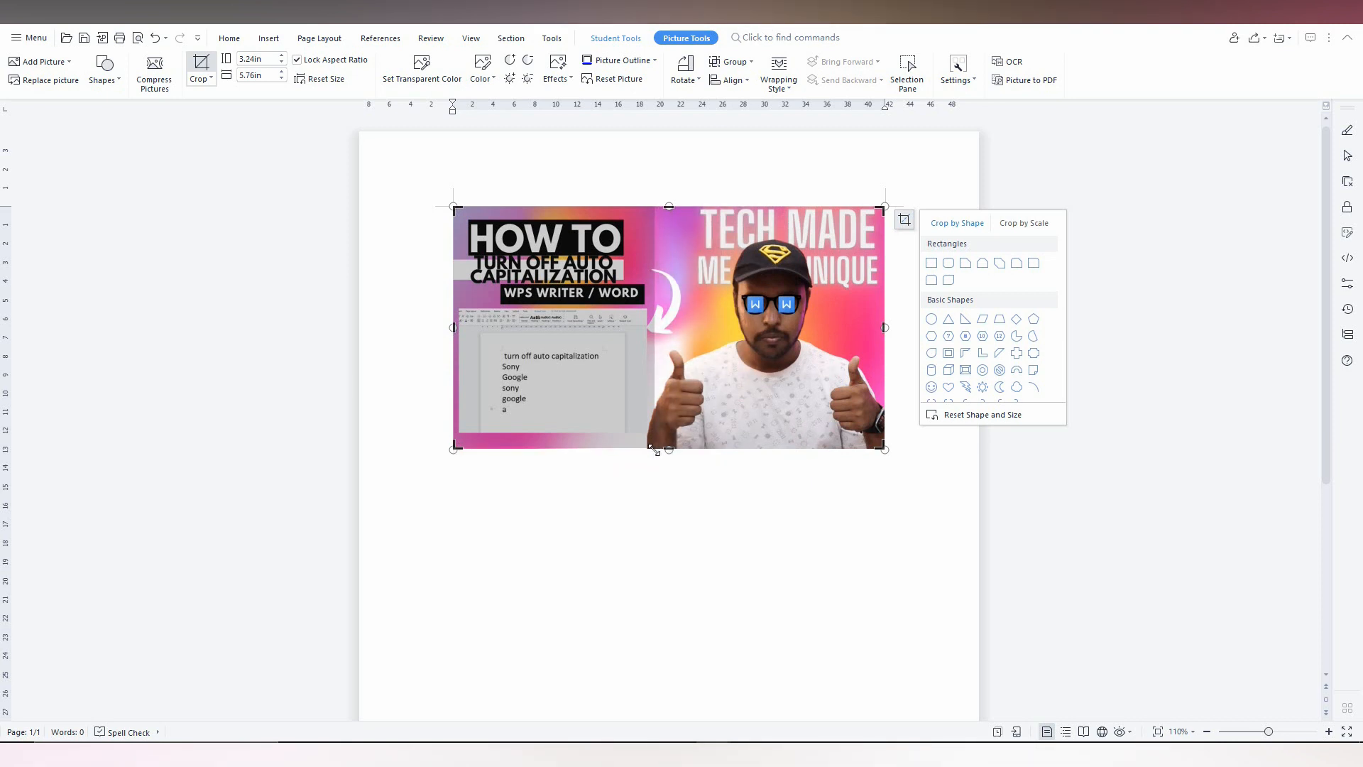
left_click_drag(885, 326, 667, 326)
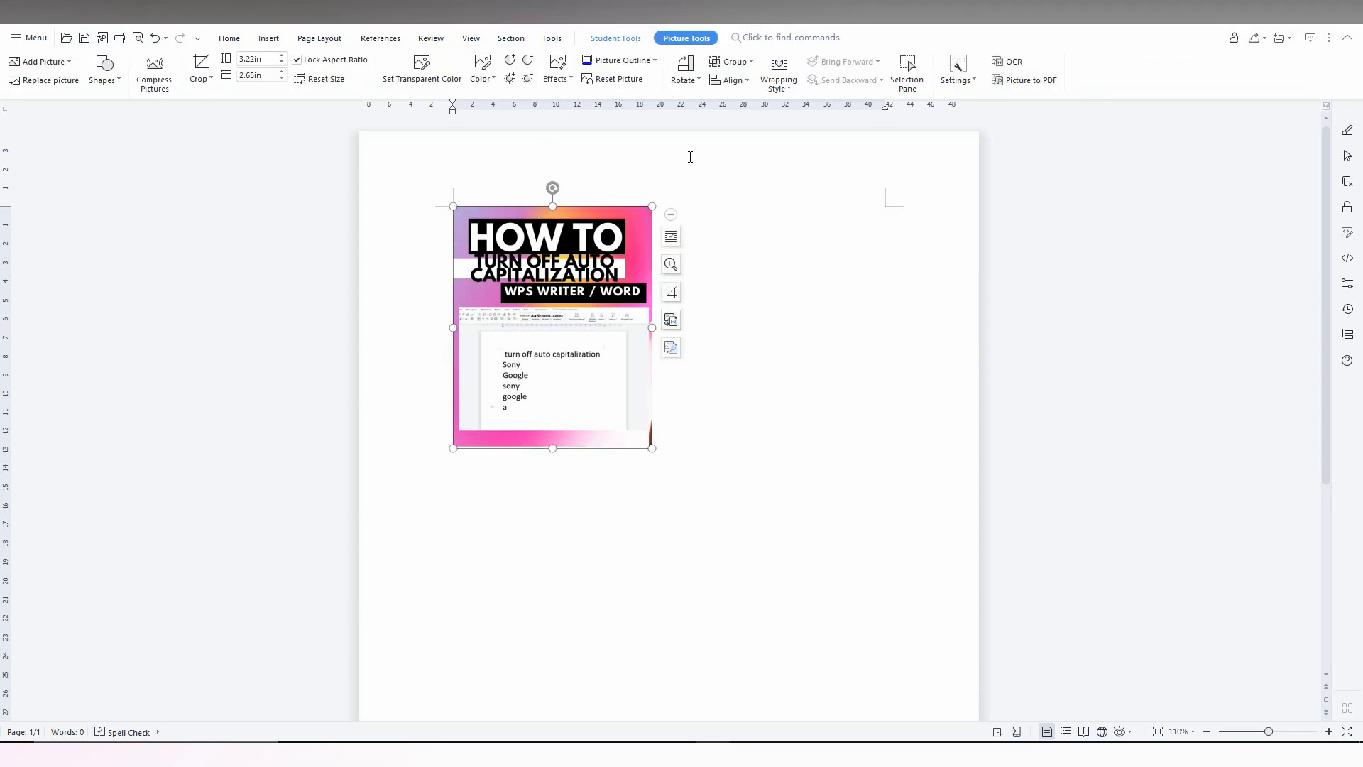
mouse_move(670, 291)
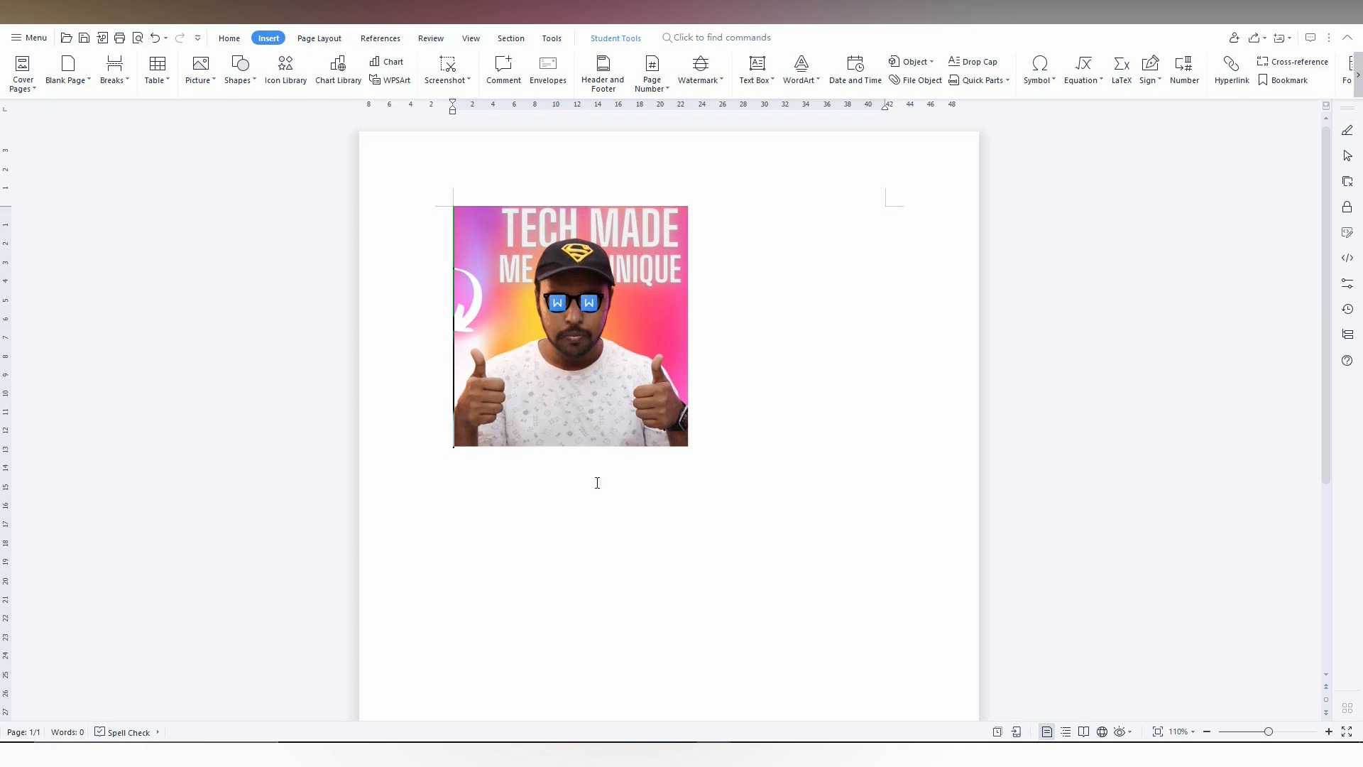
Select the cropped portrait picture and switch back to the Home tab
left_click(570, 326)
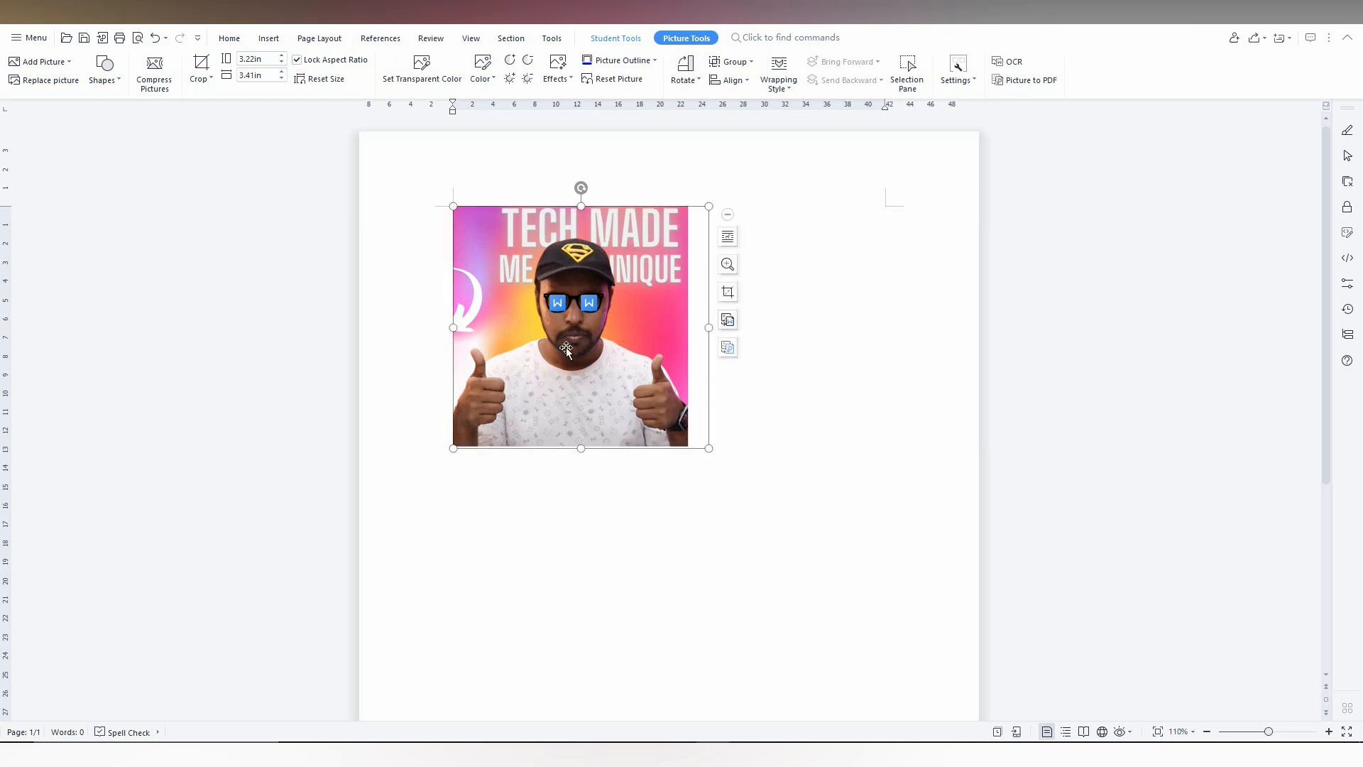
mouse_move(700, 576)
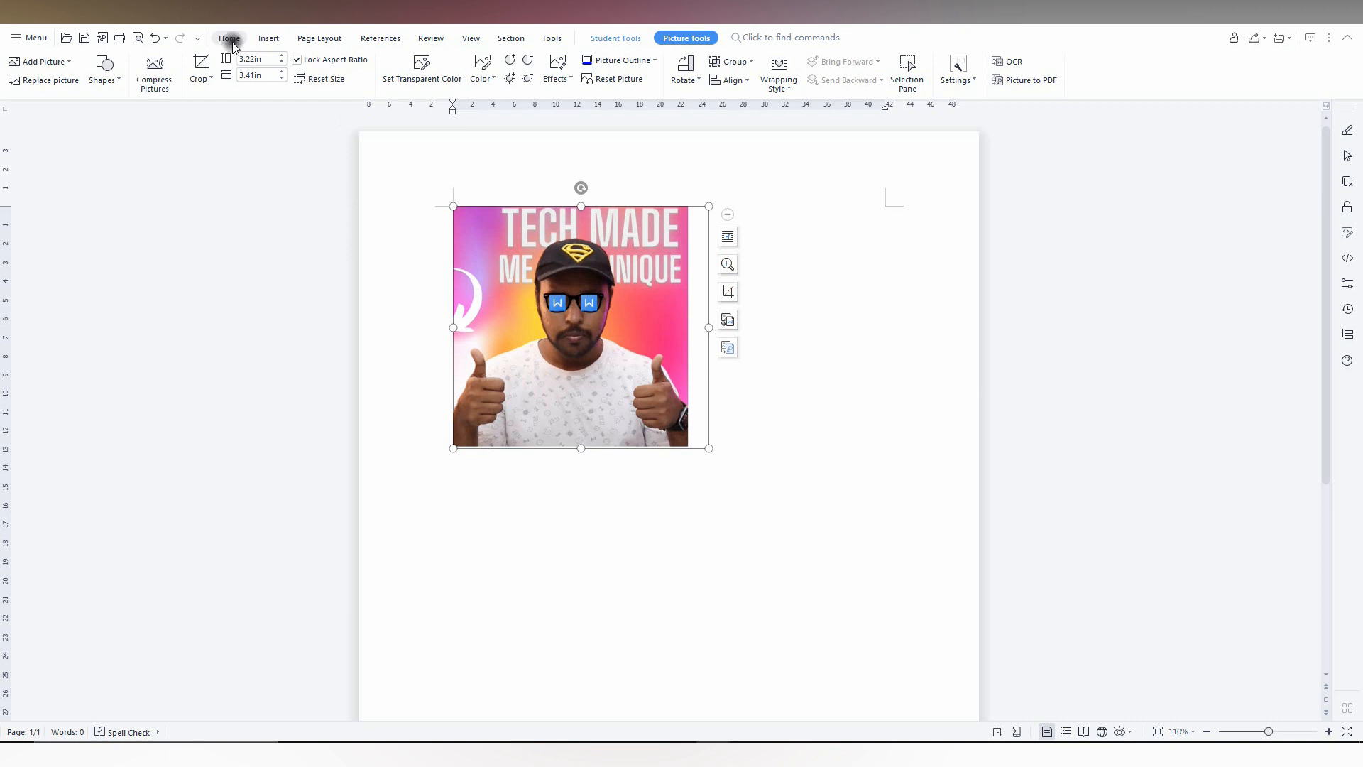
left_click(228, 37)
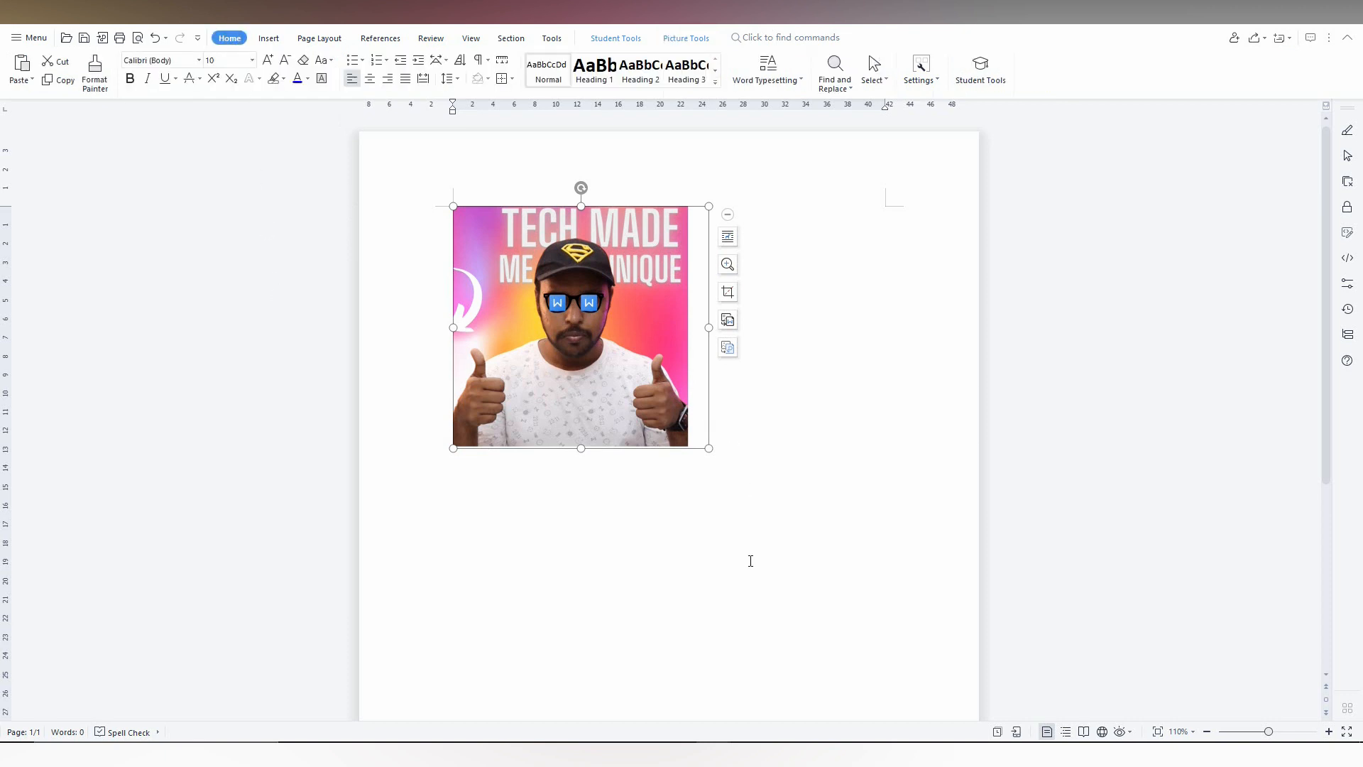
Put the portrait picture back into cropping mode from Picture Tools
left_click(686, 37)
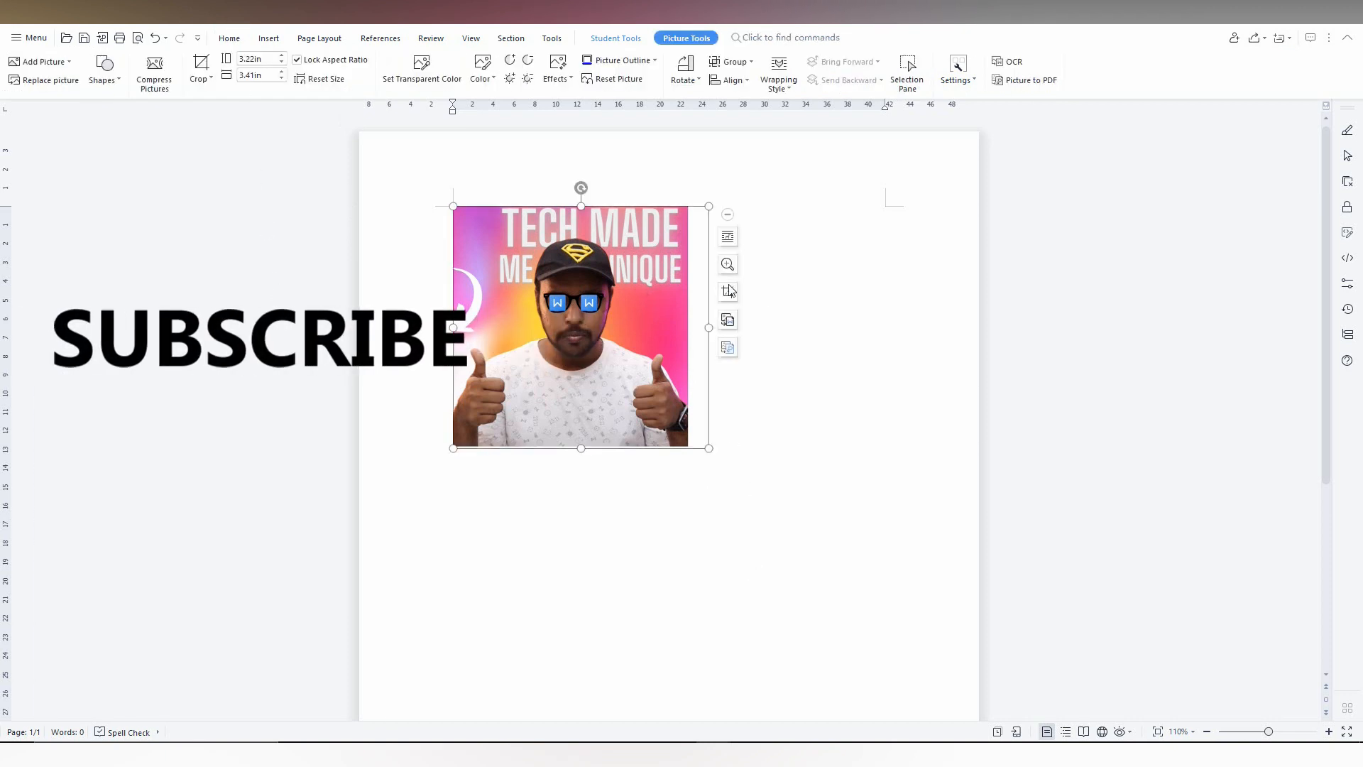
left_click(199, 69)
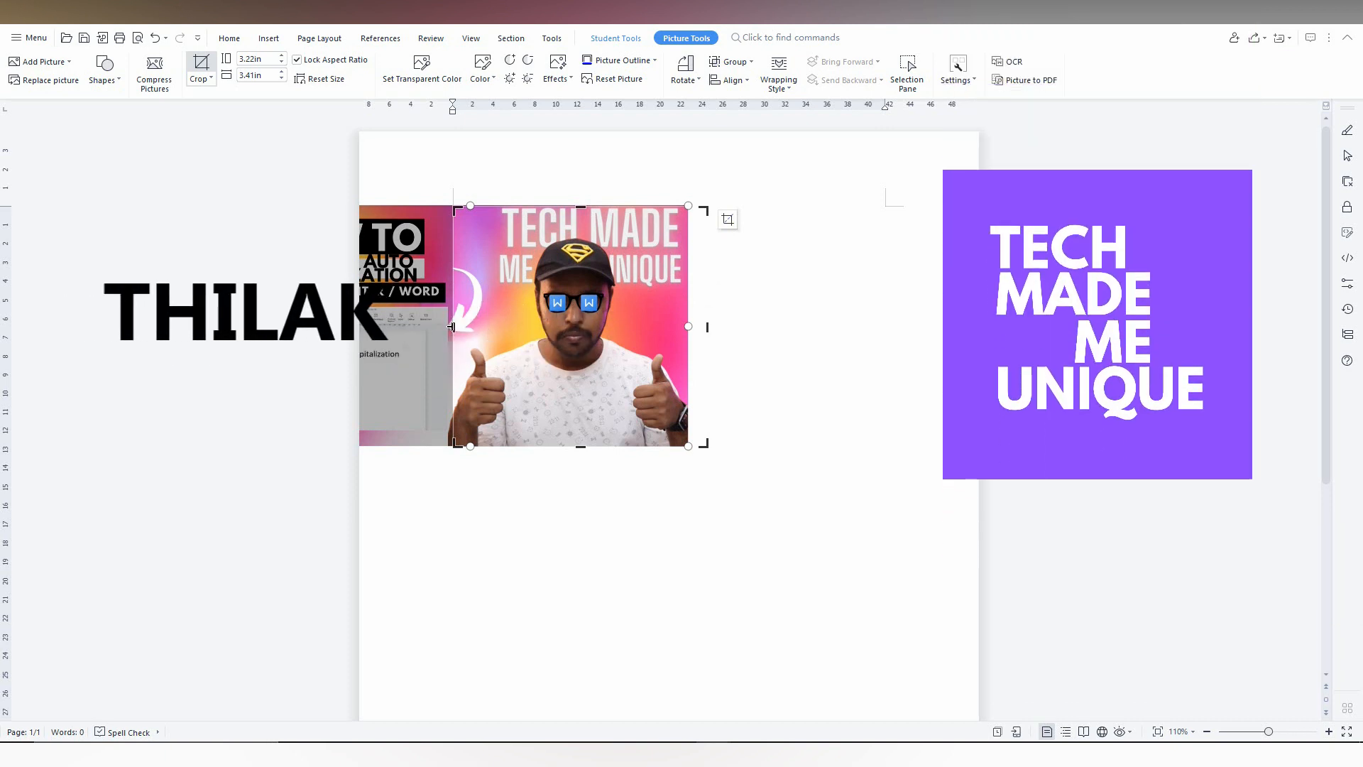